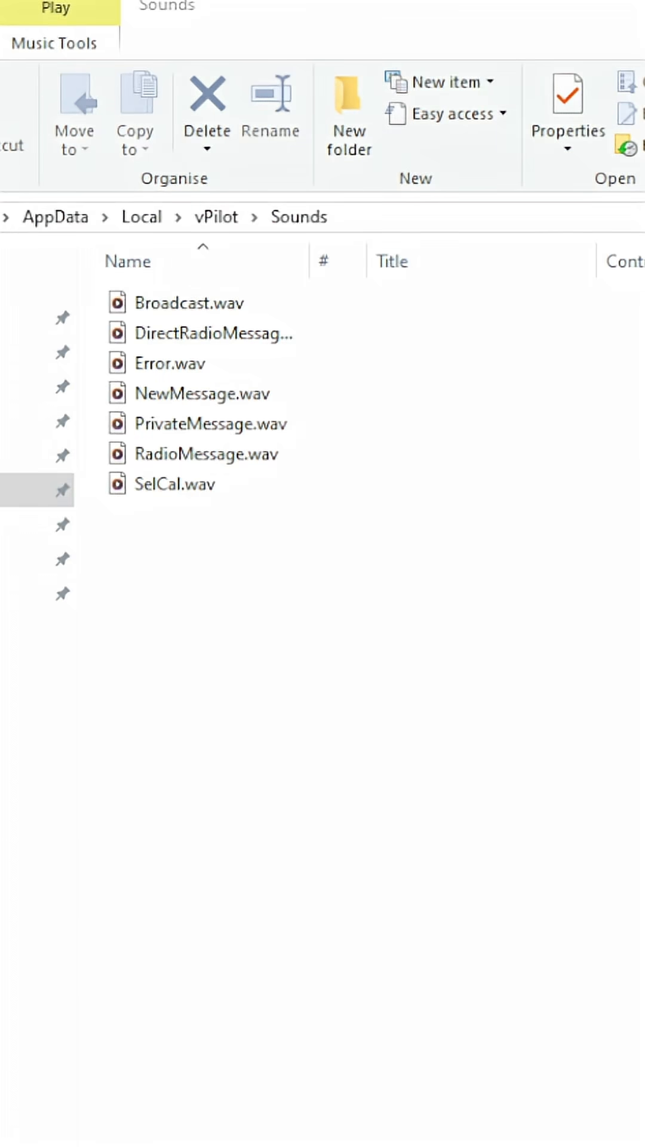
Select and then deselect NewMessage.wav in the vPilot Sounds folder while adding Ding_Dong.wav
{"action": "left_click", "coordinate": [203, 393]}
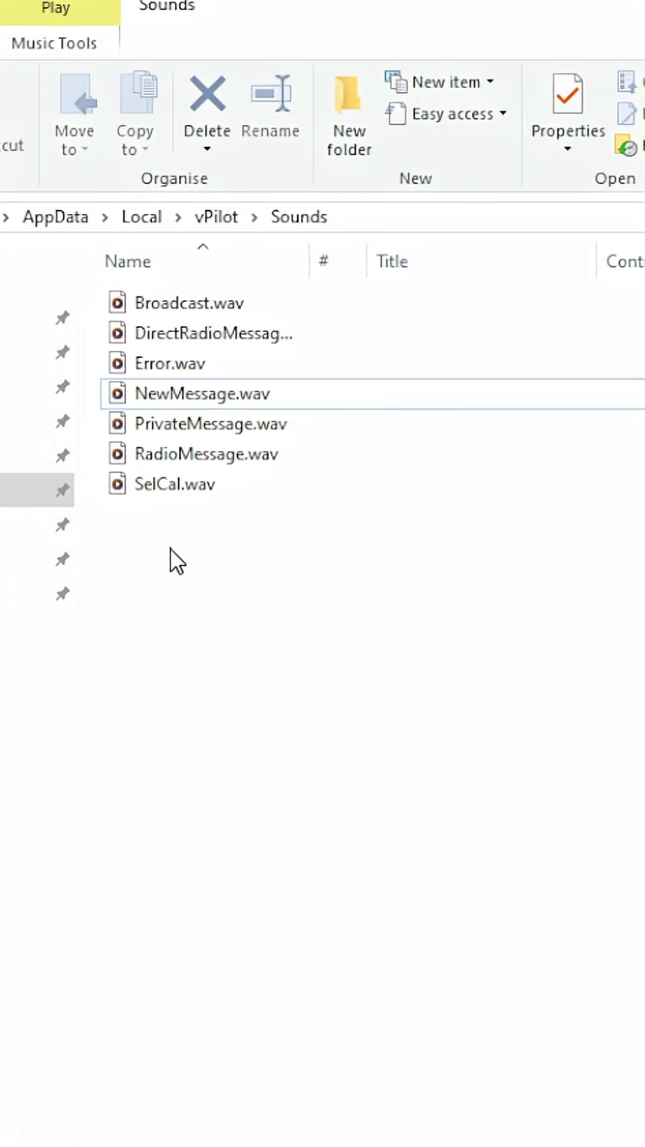
{"action": "left_click", "coordinate": [201, 394]}
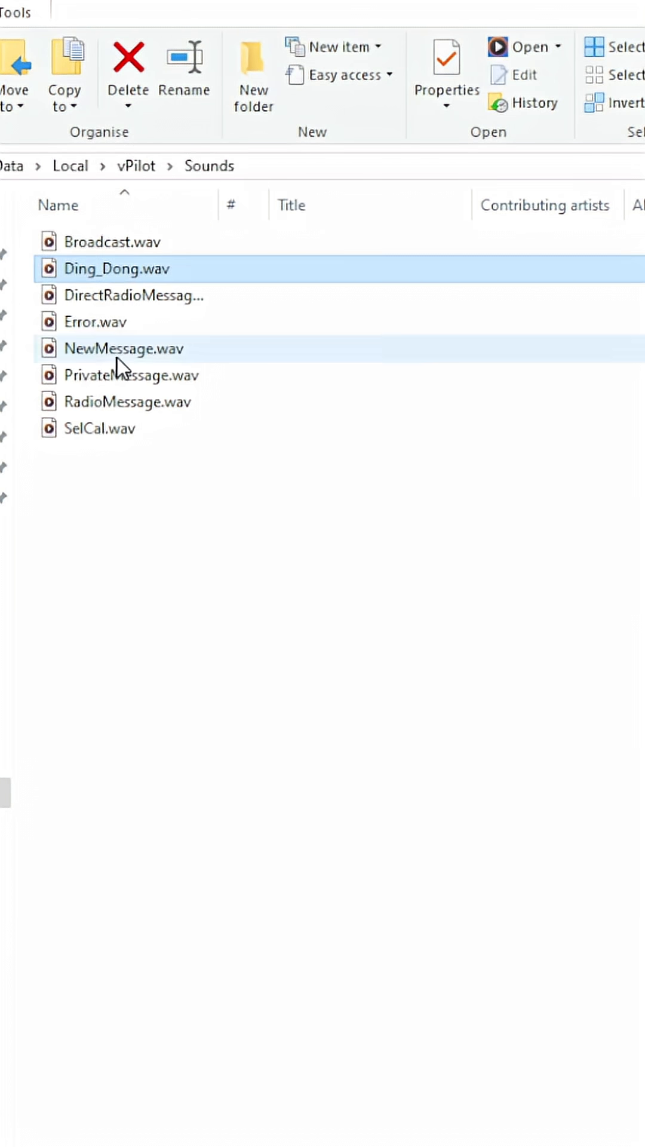
{"action": "left_click", "coordinate": [123, 349]}
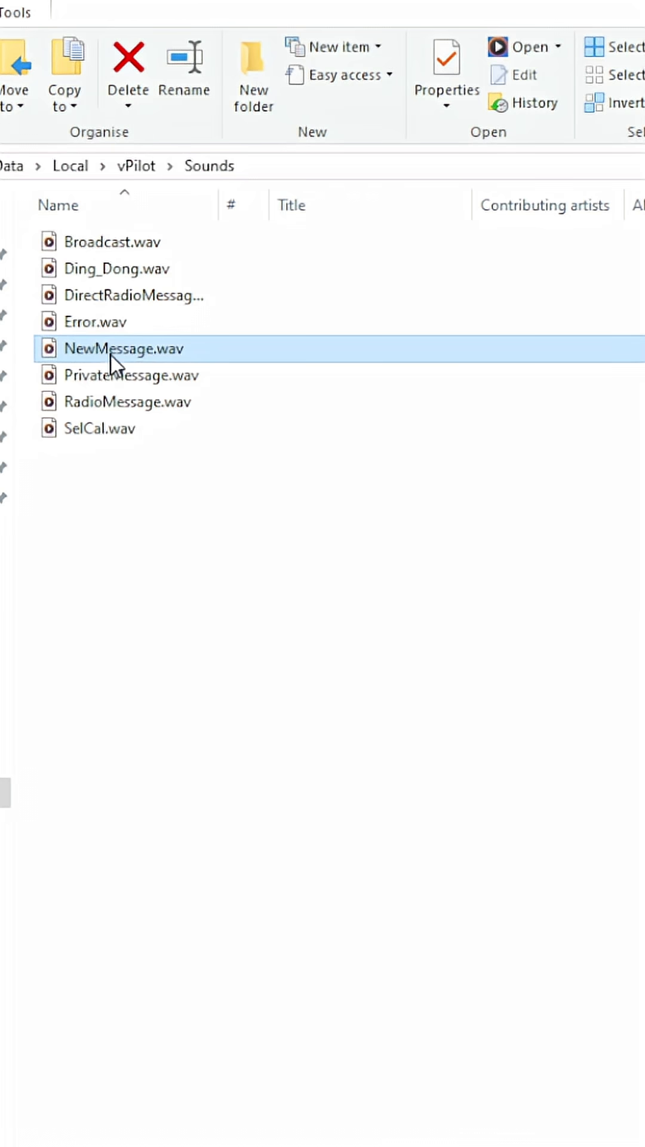
{"action": "mouse_move", "coordinate": [110, 286]}
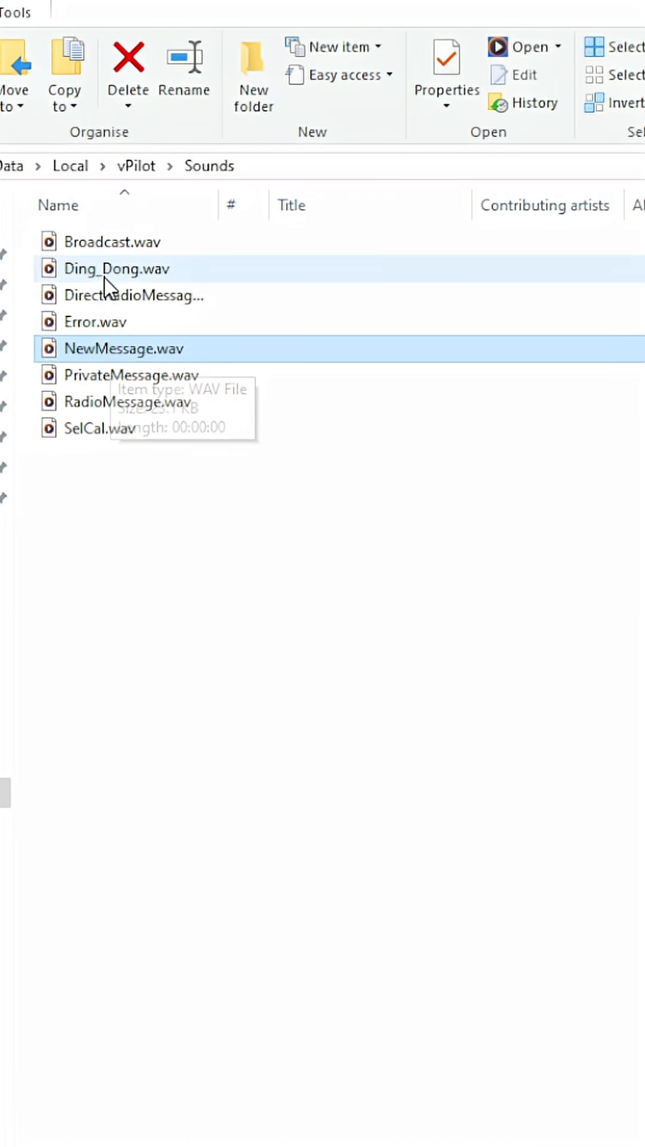